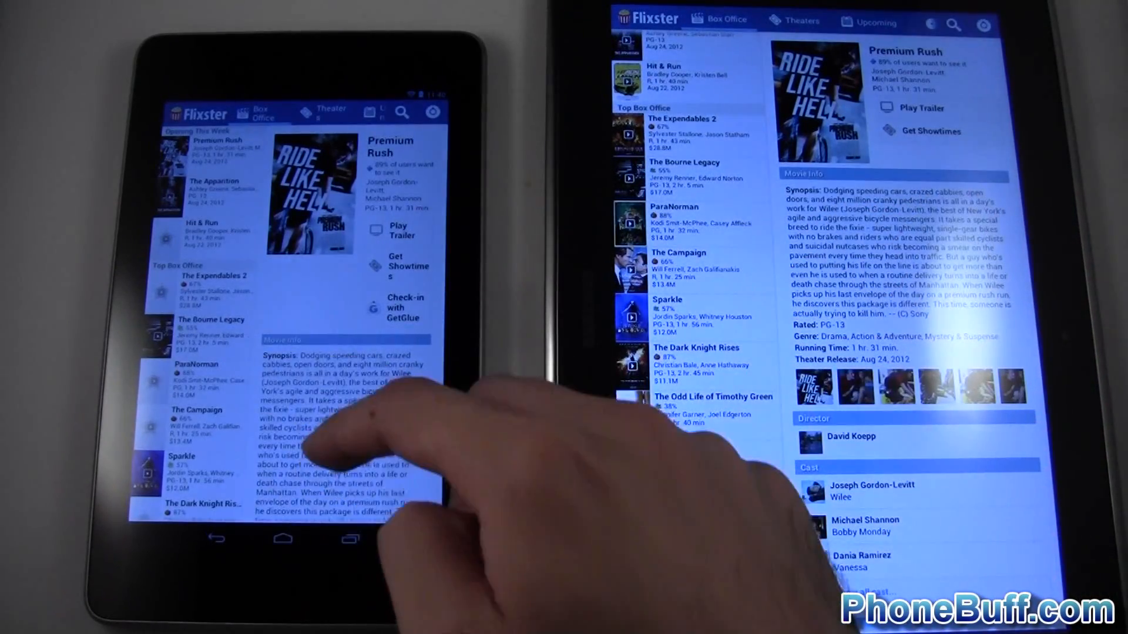
pyautogui.scroll(3)
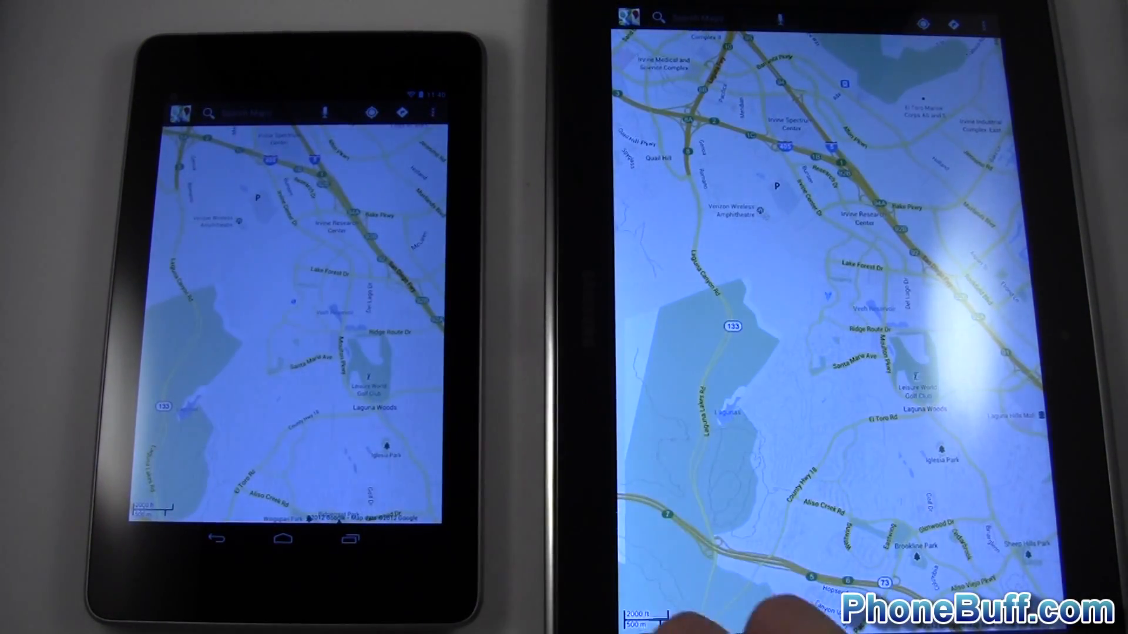
pyautogui.click(283, 538)
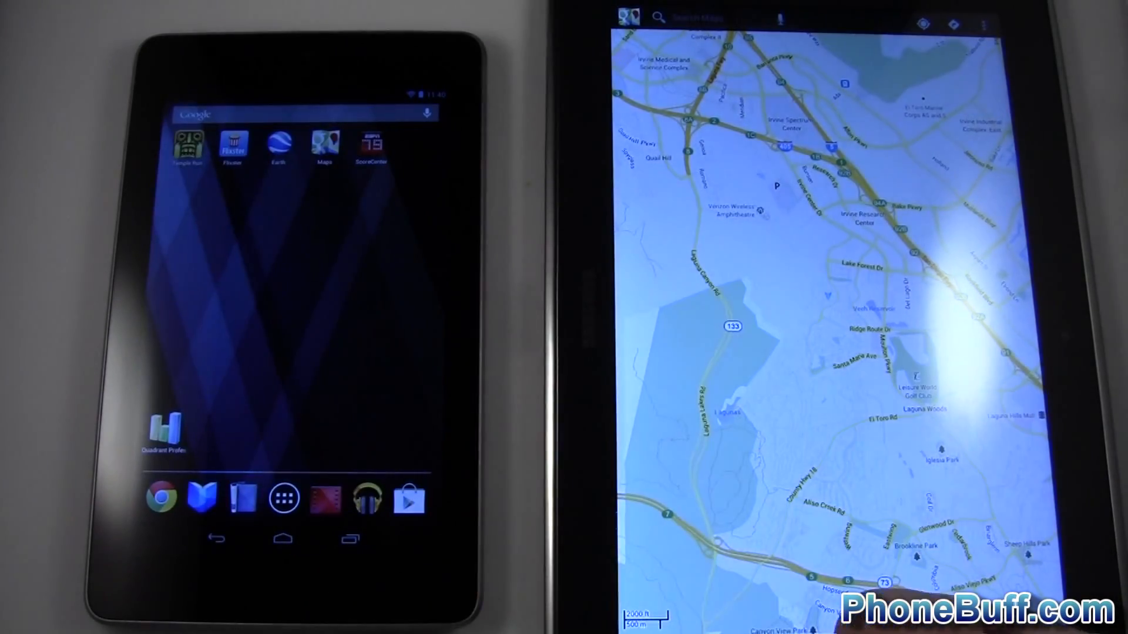